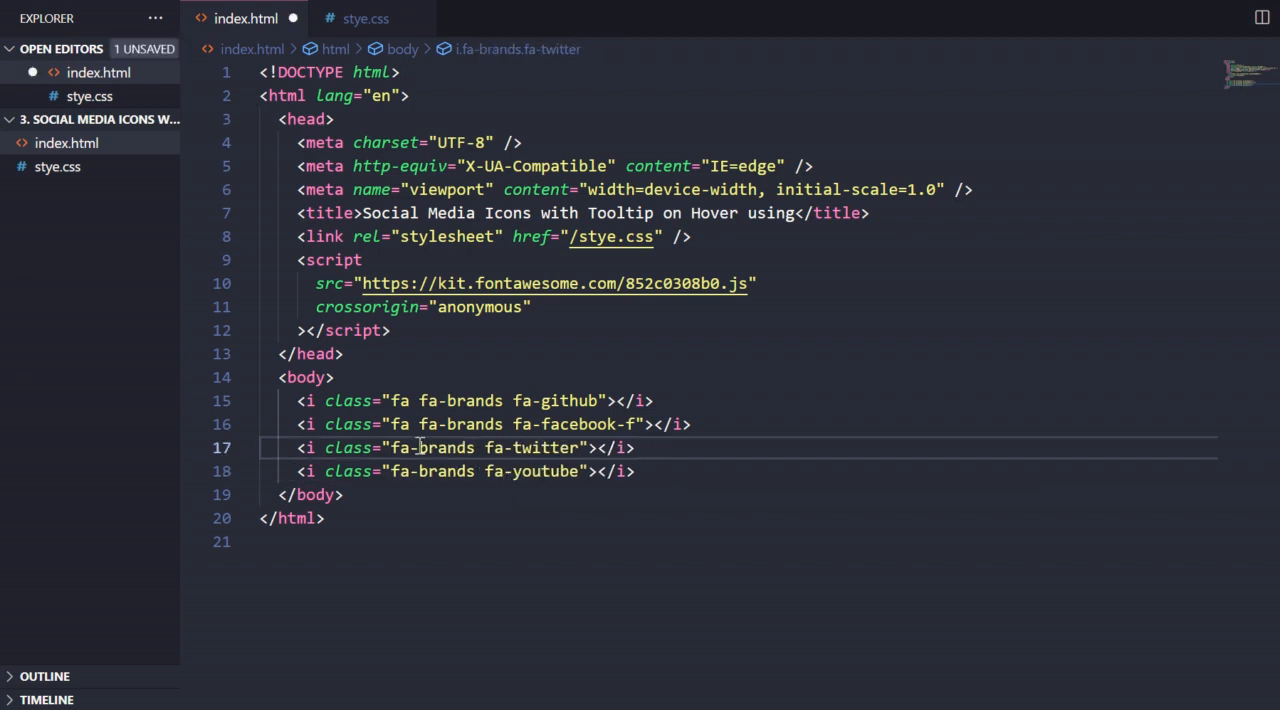
Remove the leading 'fa' class from the icon tags, leaving only fa-brands
click(418, 424)
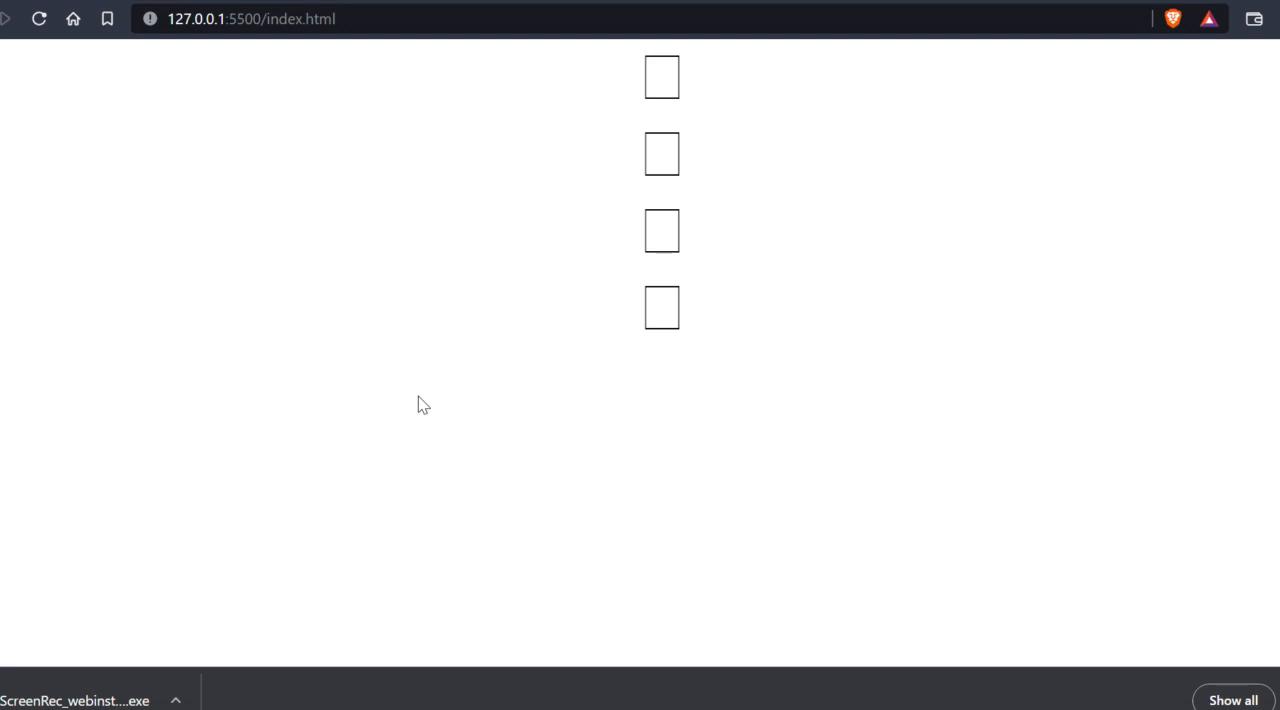
mouse_move(430, 266)
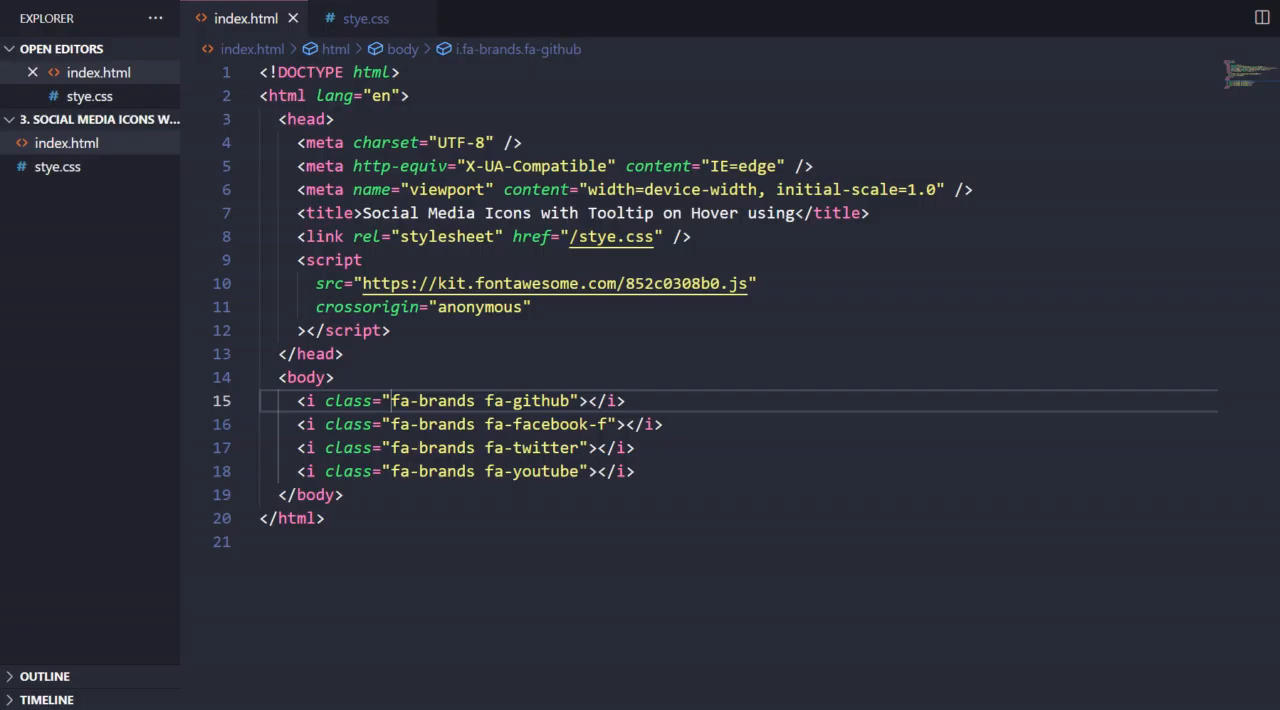
mouse_move(600, 484)
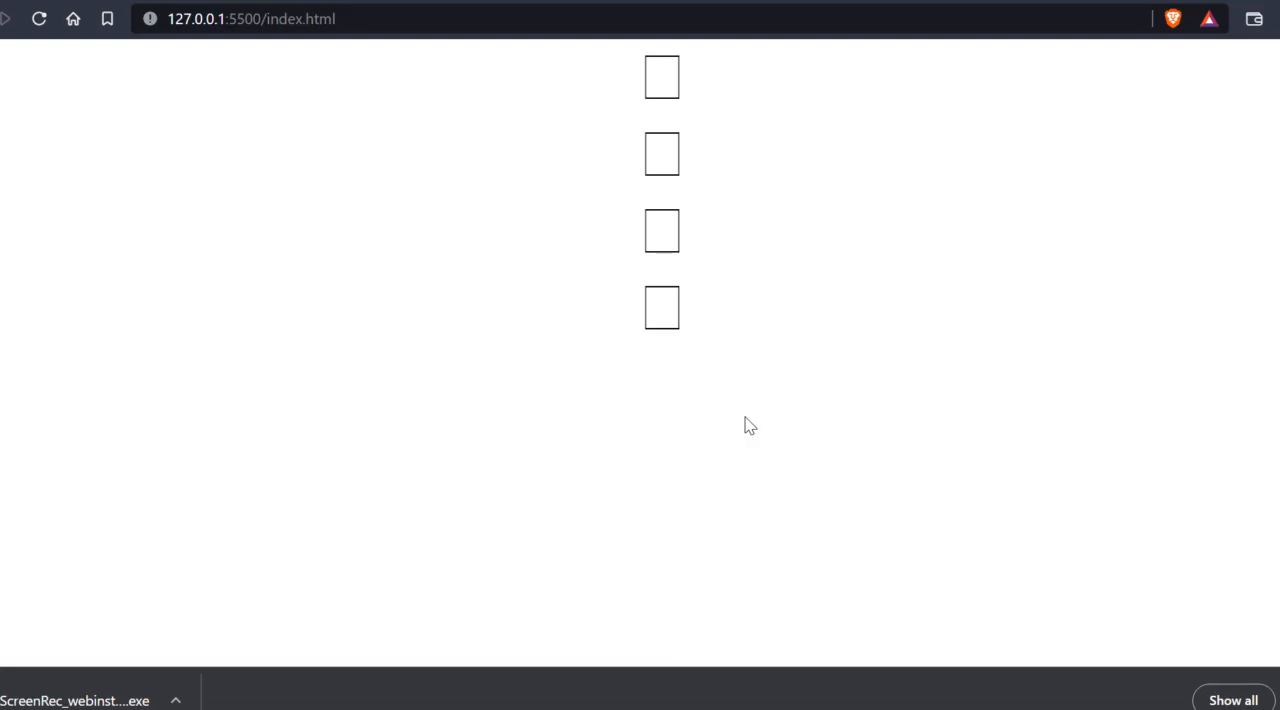
mouse_move(788, 66)
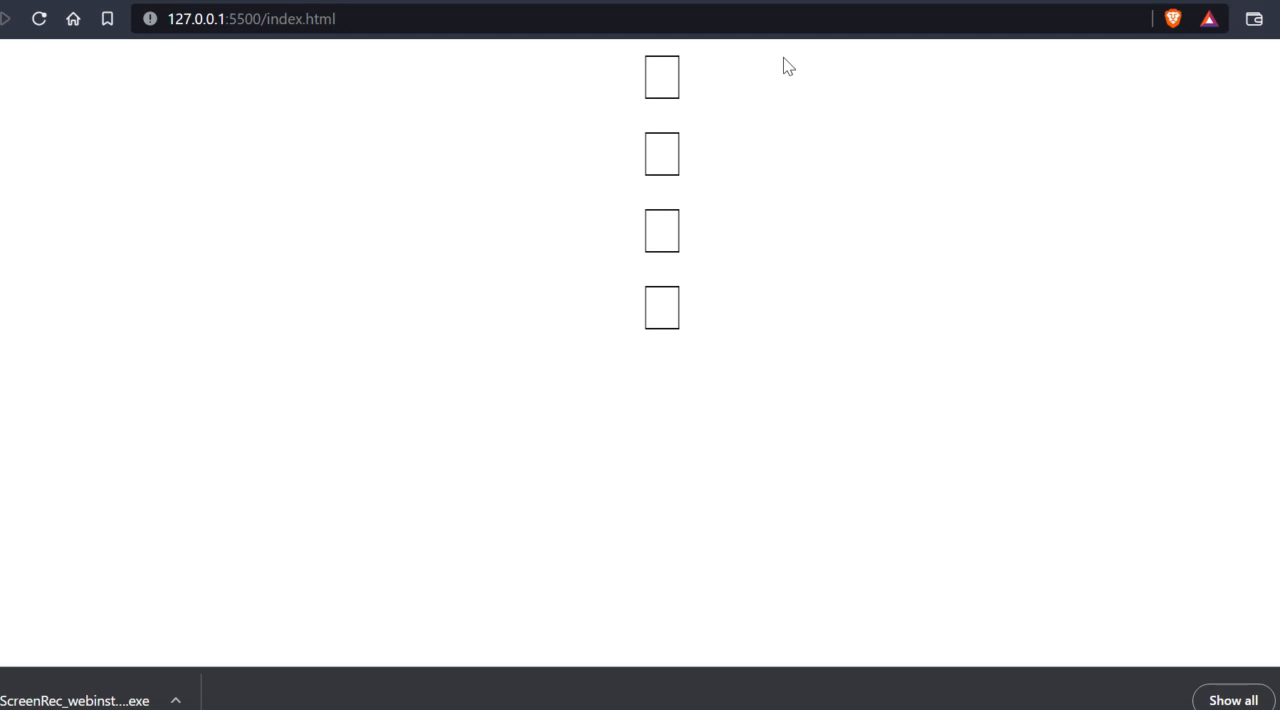
mouse_move(718, 108)
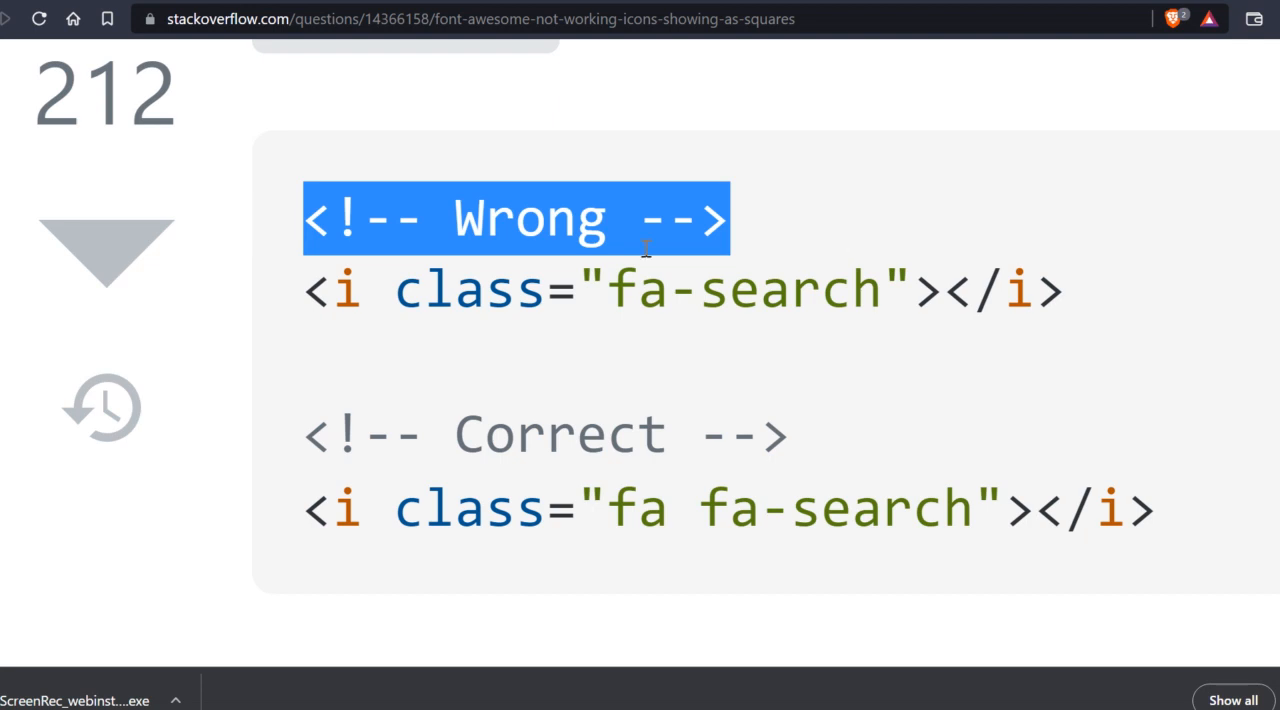
mouse_move(624, 292)
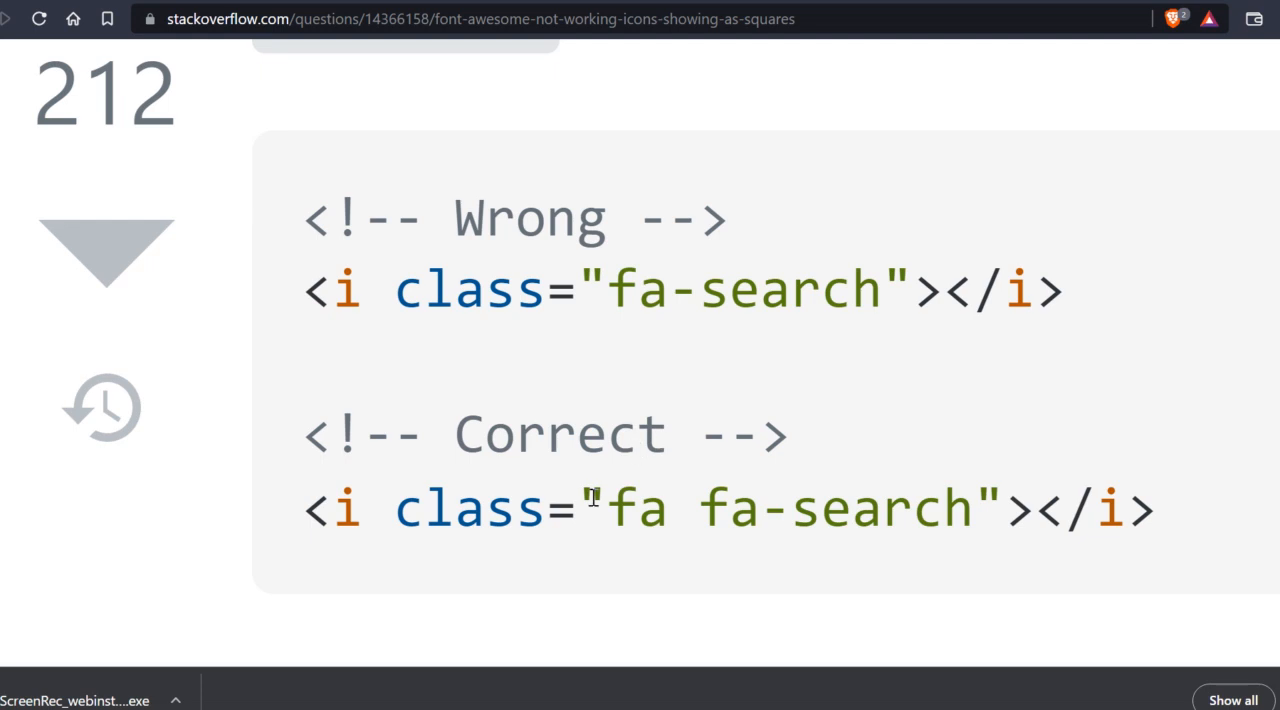
Select the 'fa' class in the Correct example of the Stack Overflow answer
double_click(636, 508)
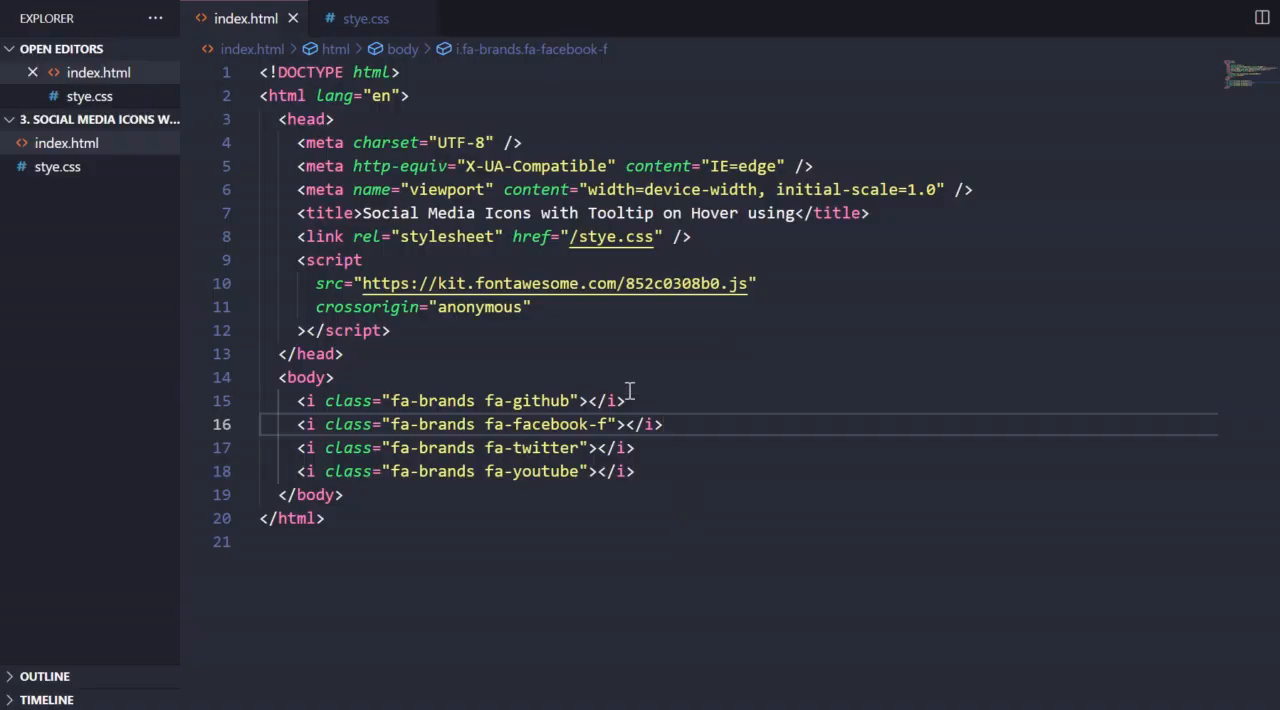
Add the 'fa' class before fa-brands on all four icon tags
text(fa)
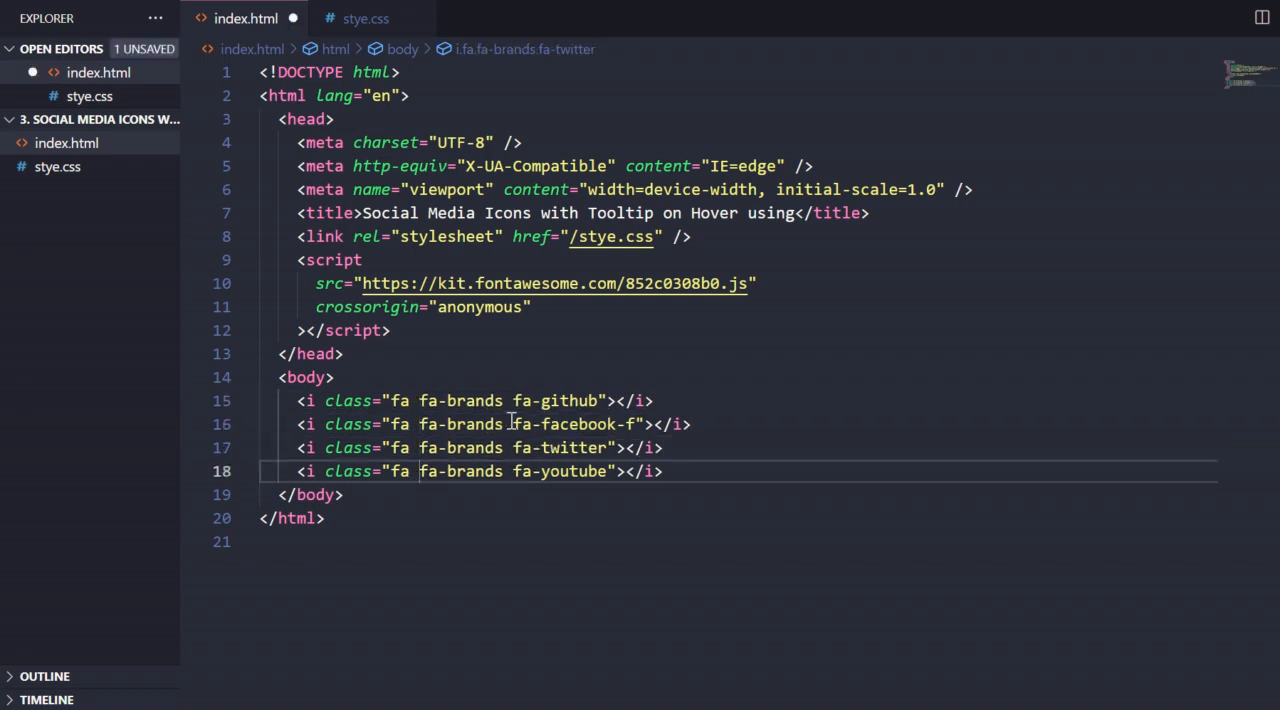
click(410, 472)
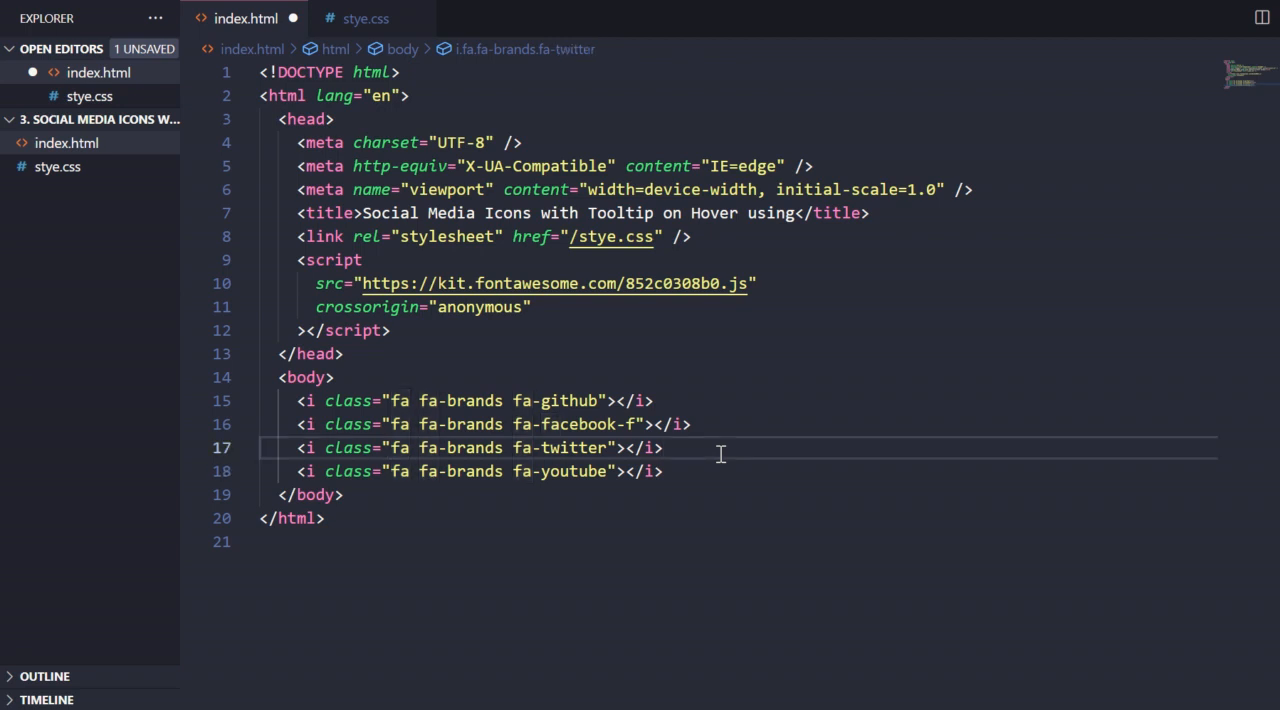
mouse_move(408, 480)
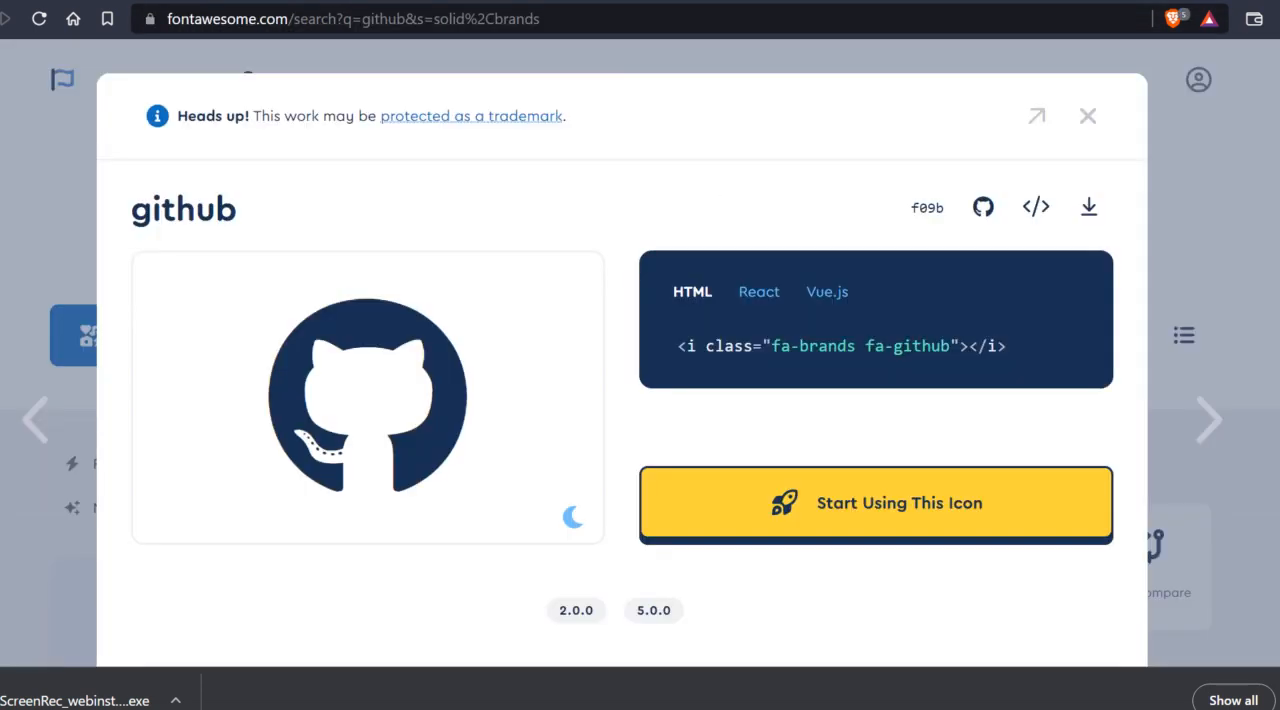
mouse_move(904, 336)
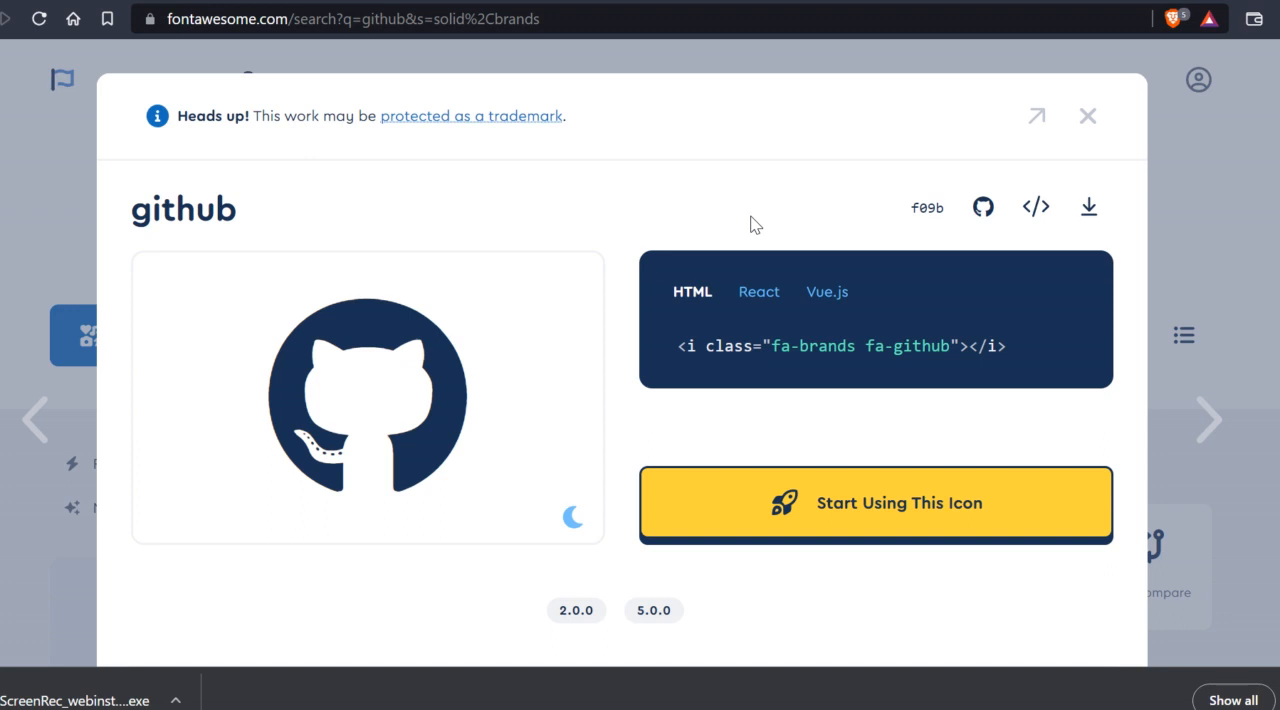
mouse_move(942, 472)
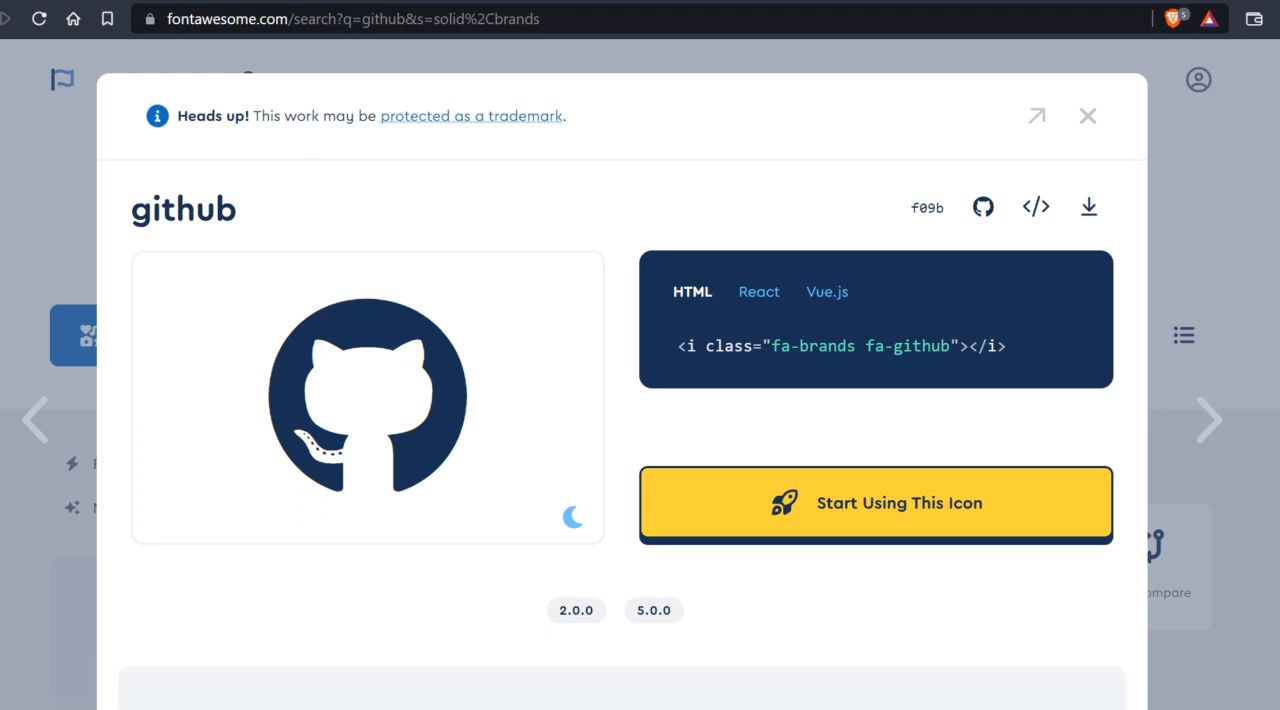
mouse_move(920, 568)
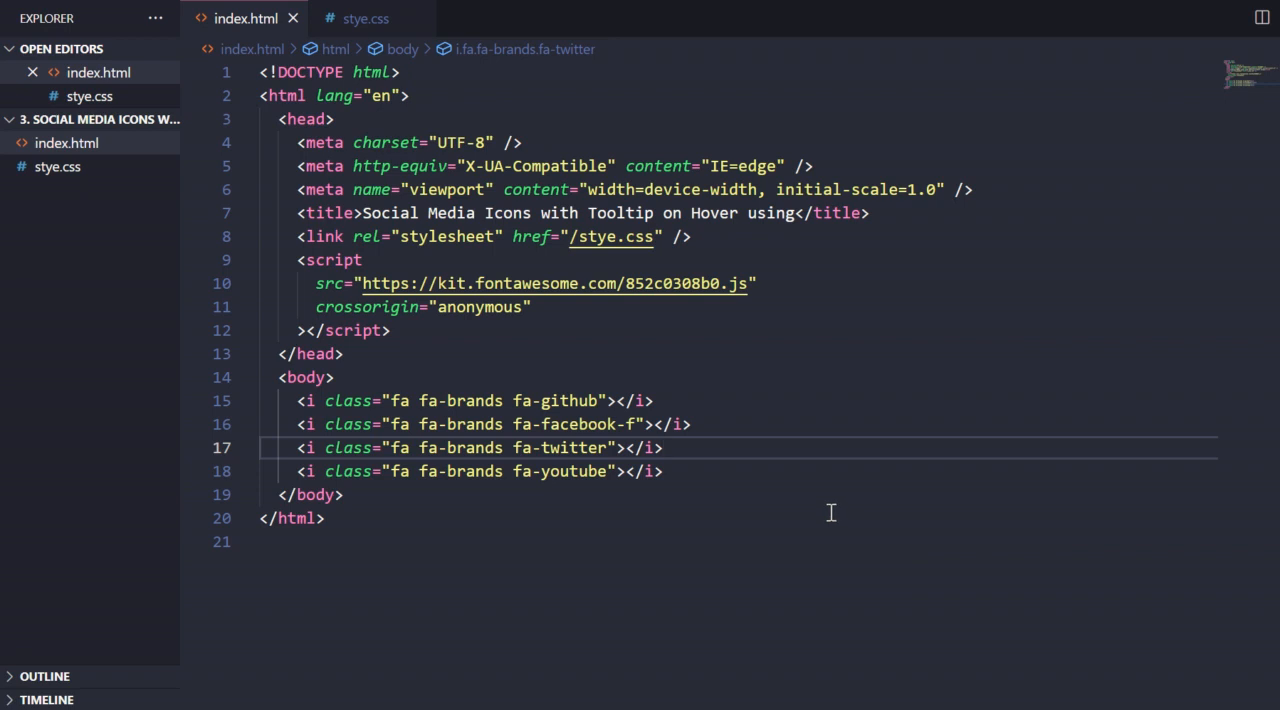
mouse_move(1122, 392)
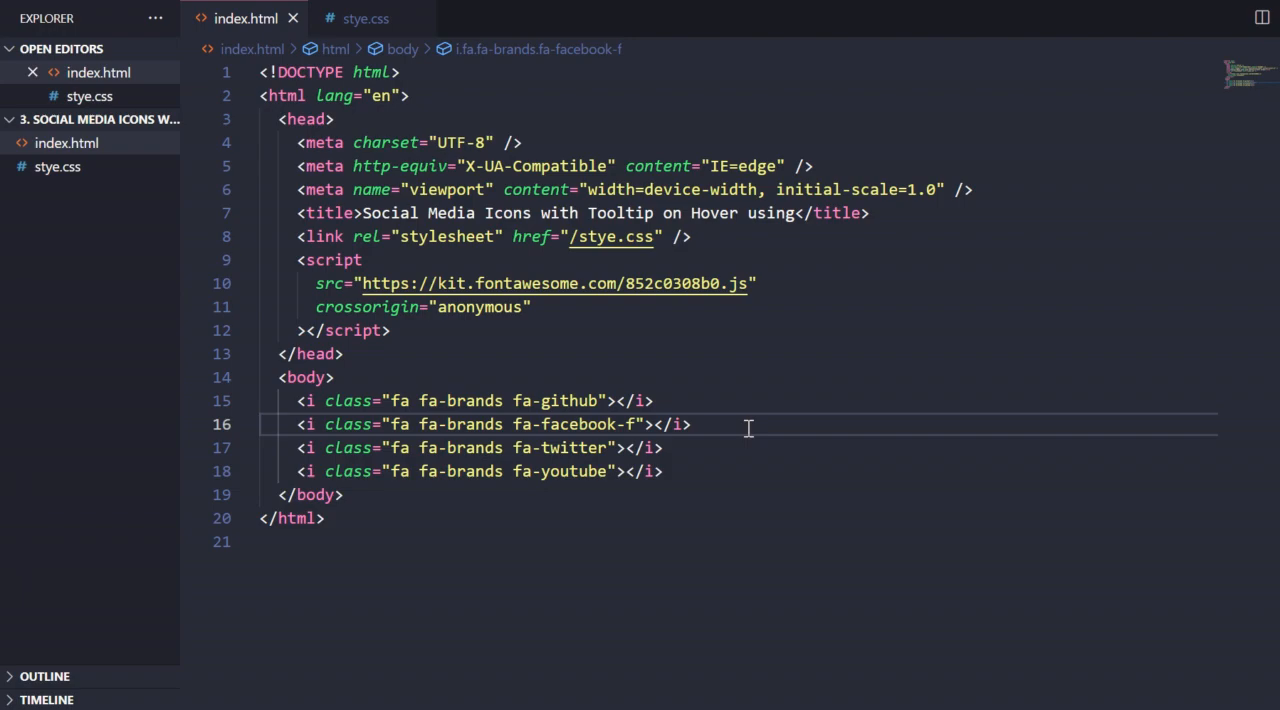
mouse_move(896, 404)
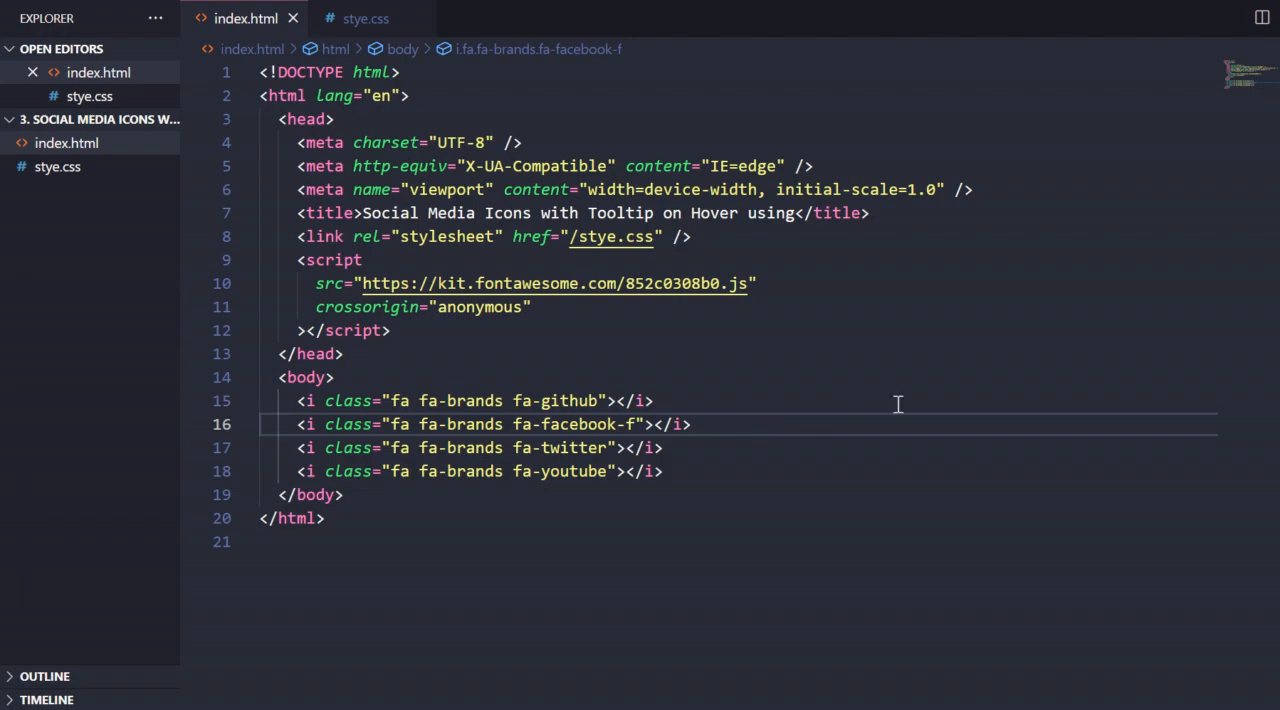